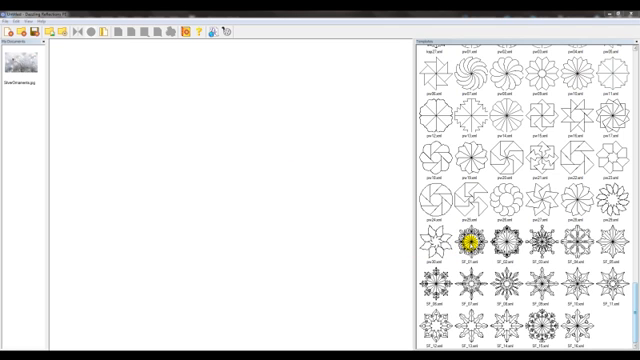
Select the ornate SF_06 snowflake template from the Templates gallery
click(440, 275)
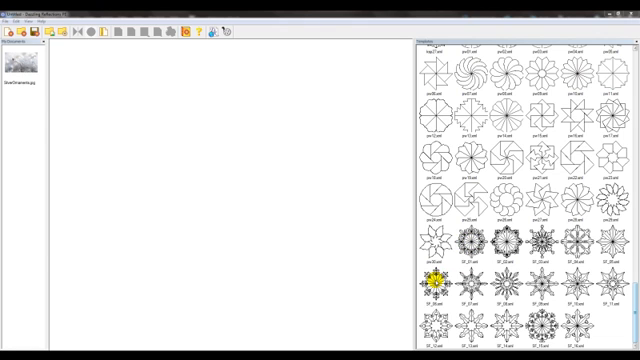
click(437, 281)
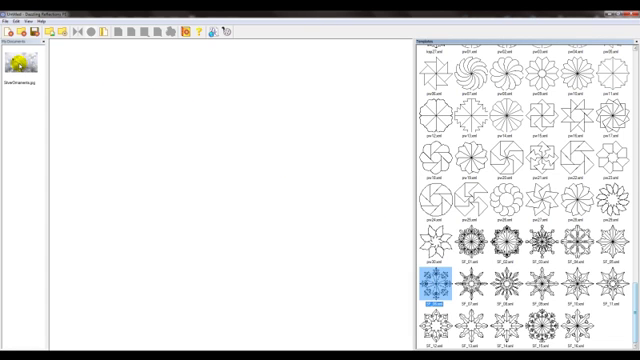
Apply Silver Ornaments.jpg to the SF_06 template and adjust how the photo maps in
double_click(433, 289)
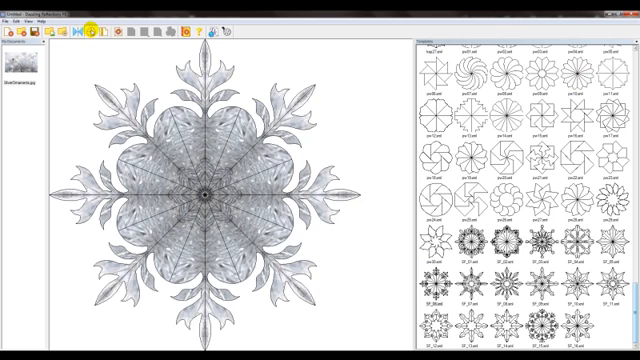
click(92, 27)
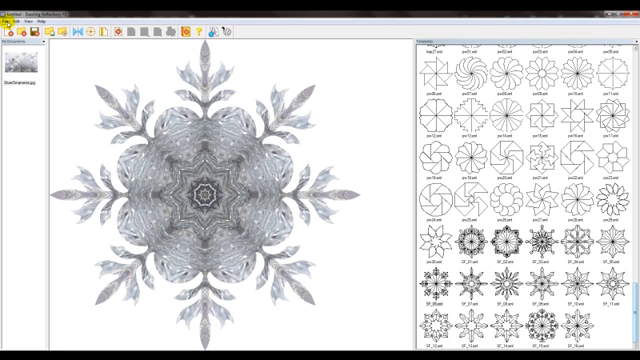
Export the snowflake with default Export Settings as SF_06 in PNG format
click(9, 17)
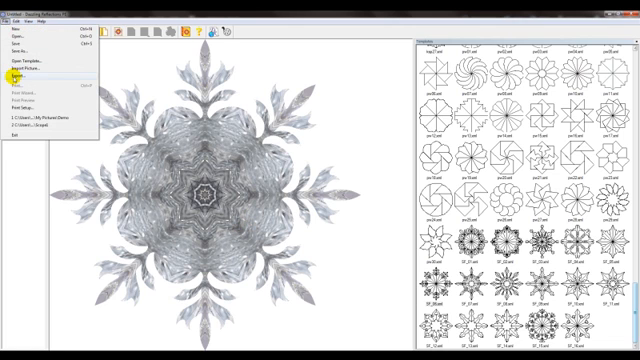
click(20, 75)
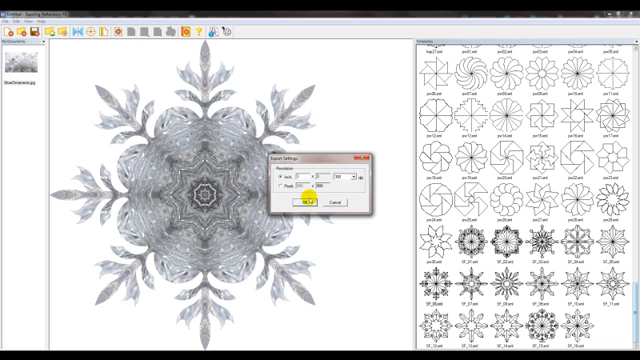
click(310, 202)
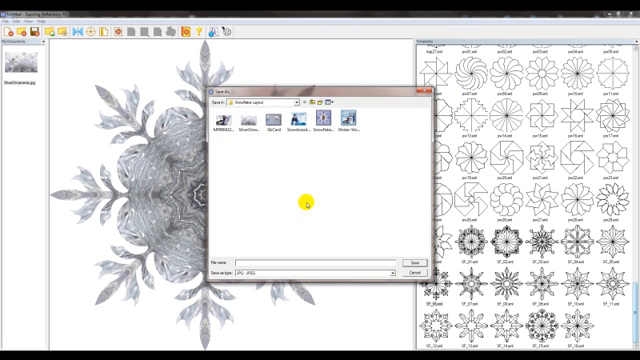
mouse_move(218, 103)
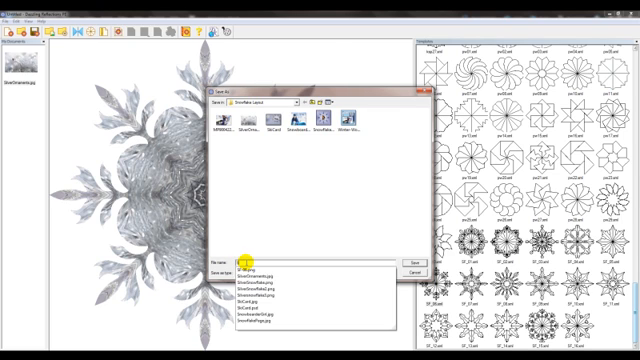
click(250, 268)
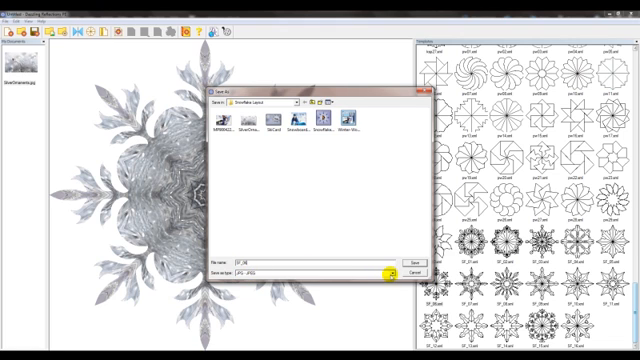
click(392, 272)
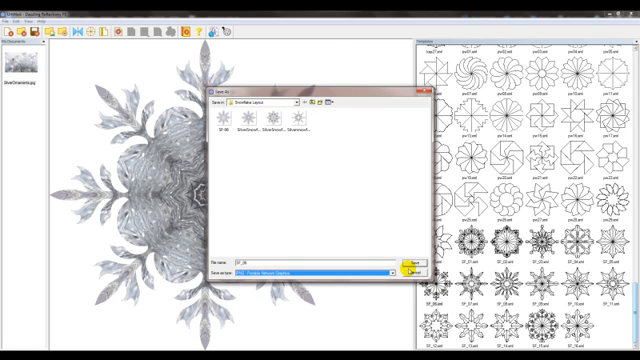
click(416, 257)
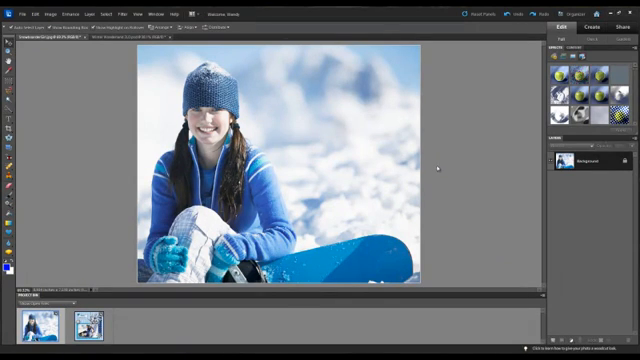
mouse_move(256, 138)
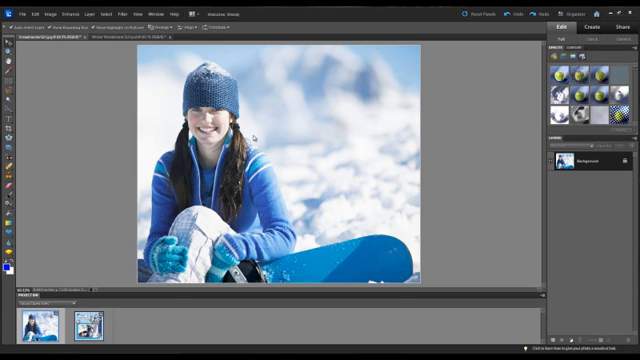
mouse_move(49, 72)
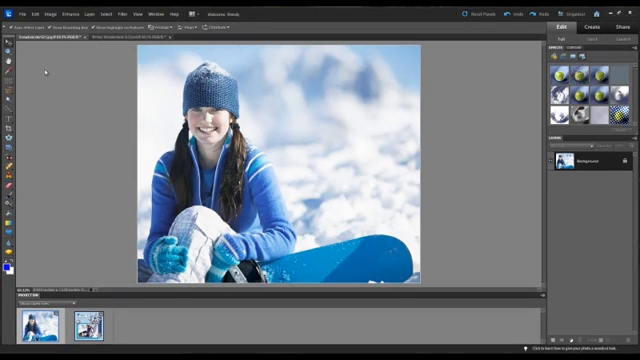
Open SF_06.png from the Snowflake Layout folder in Photoshop Elements
click(17, 11)
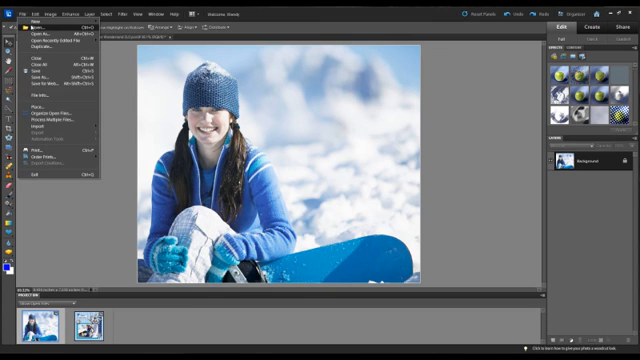
click(28, 33)
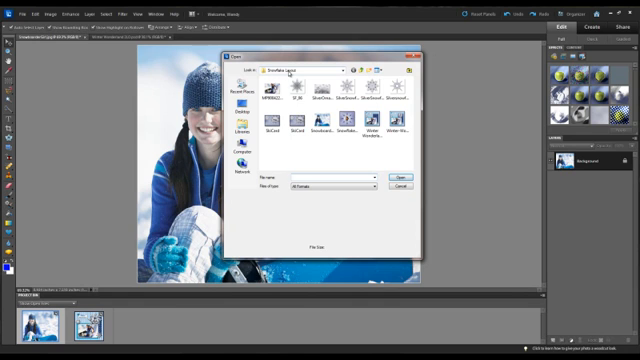
click(302, 92)
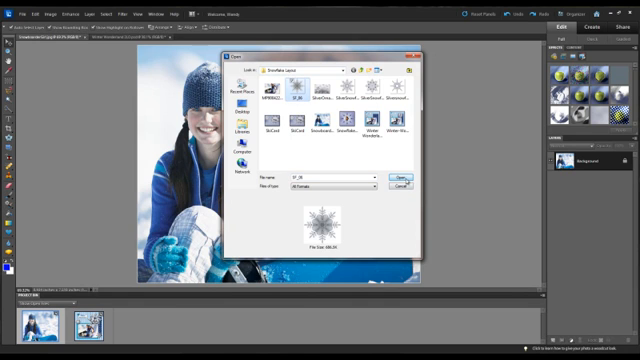
click(390, 178)
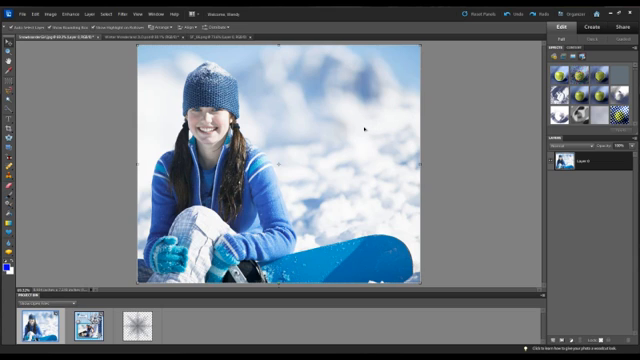
mouse_move(102, 148)
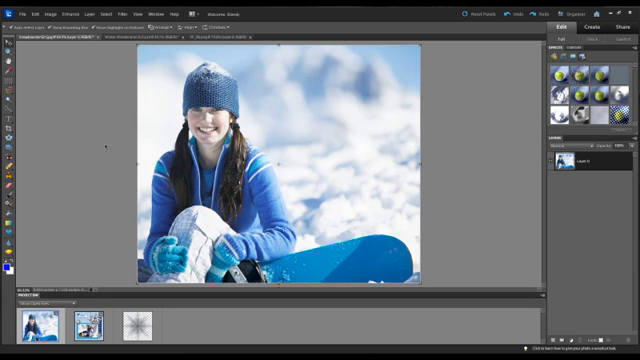
mouse_move(7, 127)
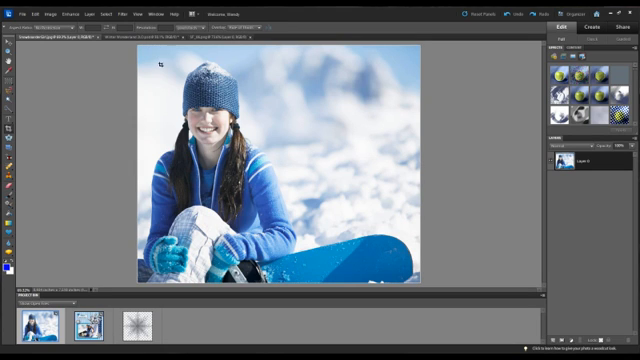
Crop the snowboarder photo to a square close-up of the girl's face
drag(152, 57, 283, 180)
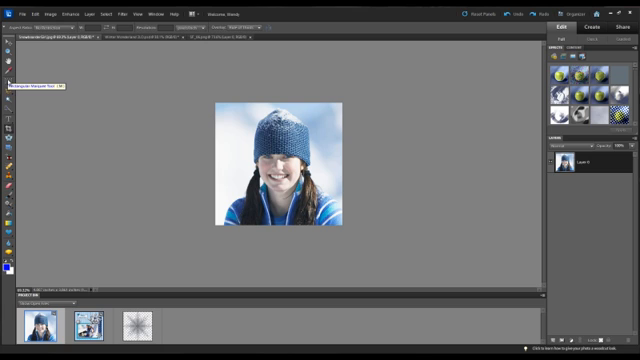
Make a circular marquee selection over her face and bring up its Feather settings
click(9, 78)
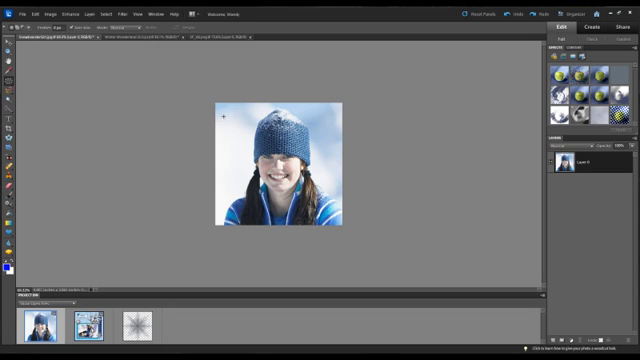
mouse_move(228, 111)
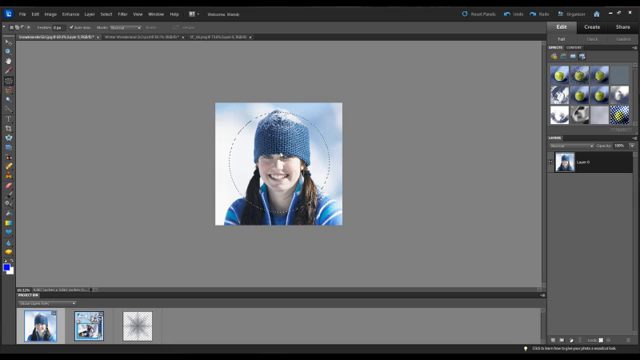
right_click(280, 160)
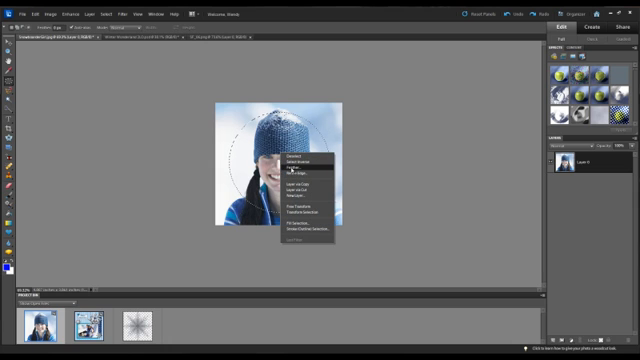
click(294, 172)
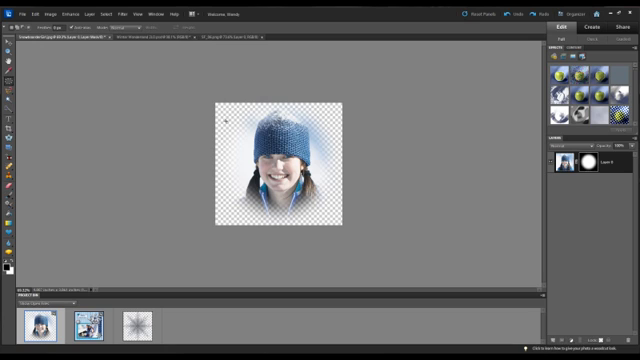
mouse_move(232, 125)
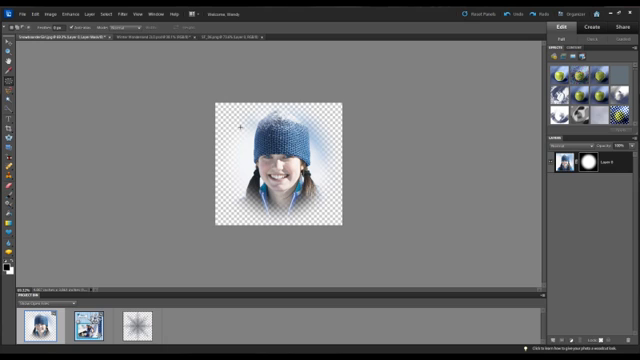
mouse_move(187, 277)
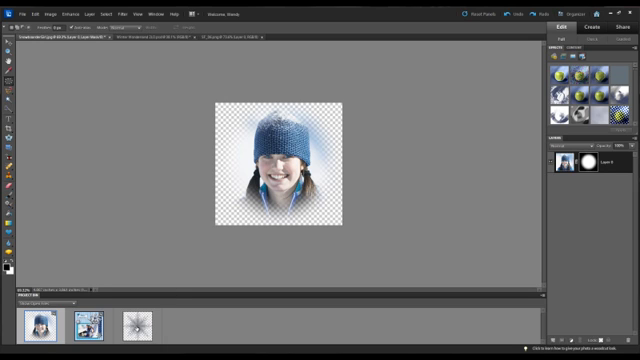
Switch to the SF_06 snowflake document from the Project Bin
click(137, 322)
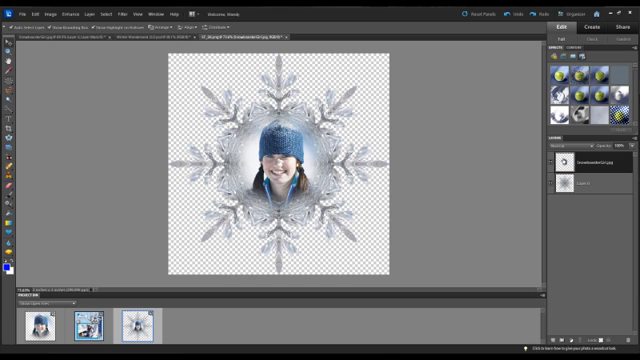
Merge the portrait layer down into the snowflake layer with Layer > Merge Down
click(90, 11)
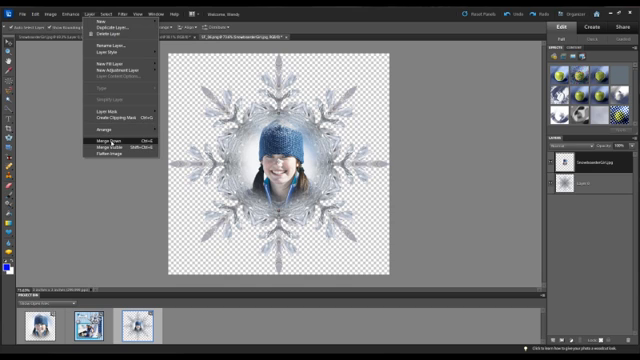
click(110, 147)
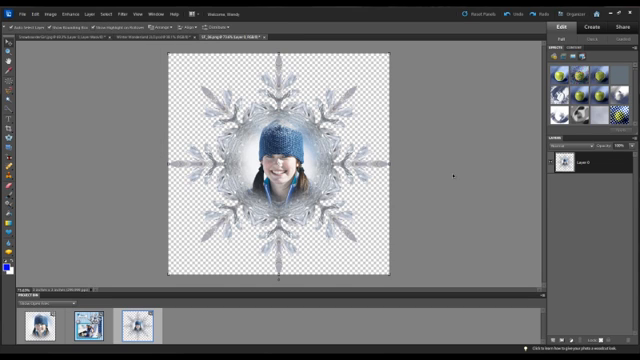